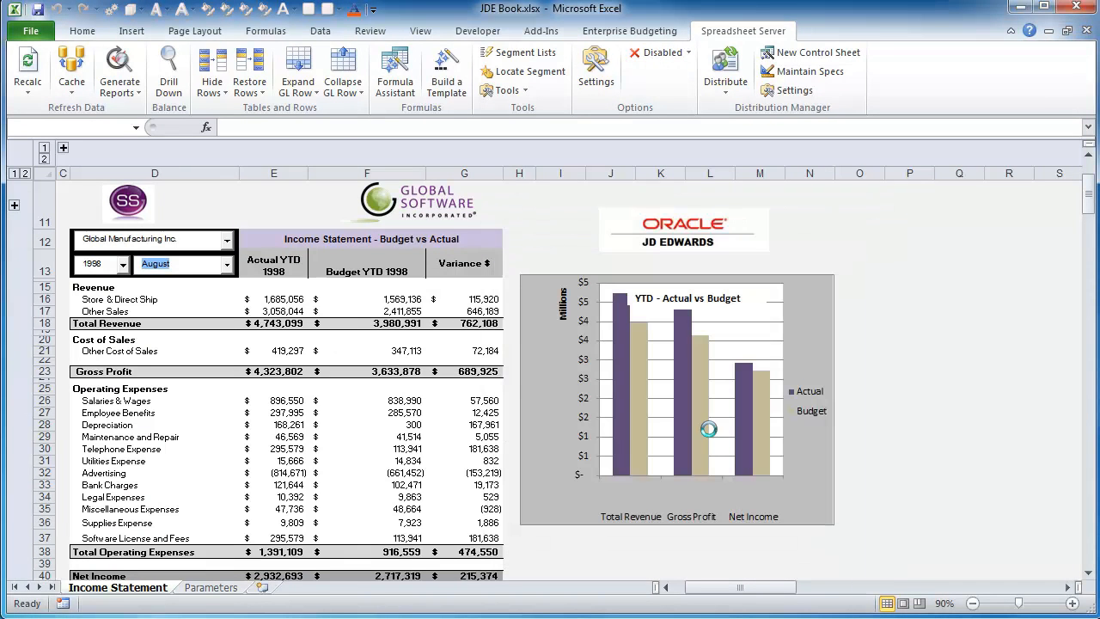
# Switch the income statement's reporting month in the header dropdown to July 1998.
pyautogui.click(227, 264)
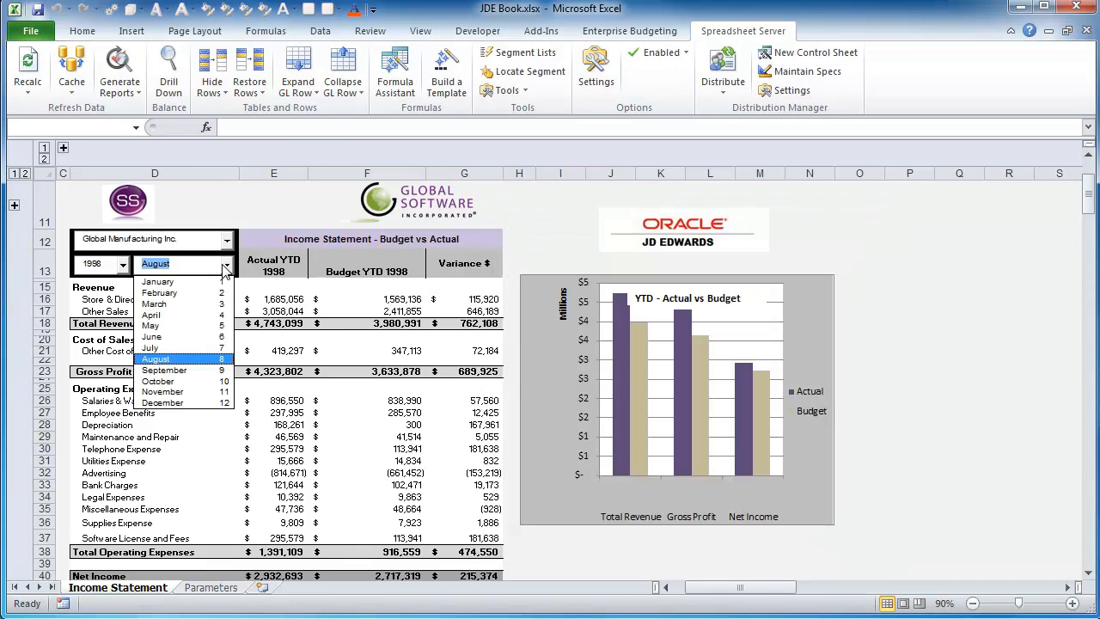
pyautogui.click(150, 334)
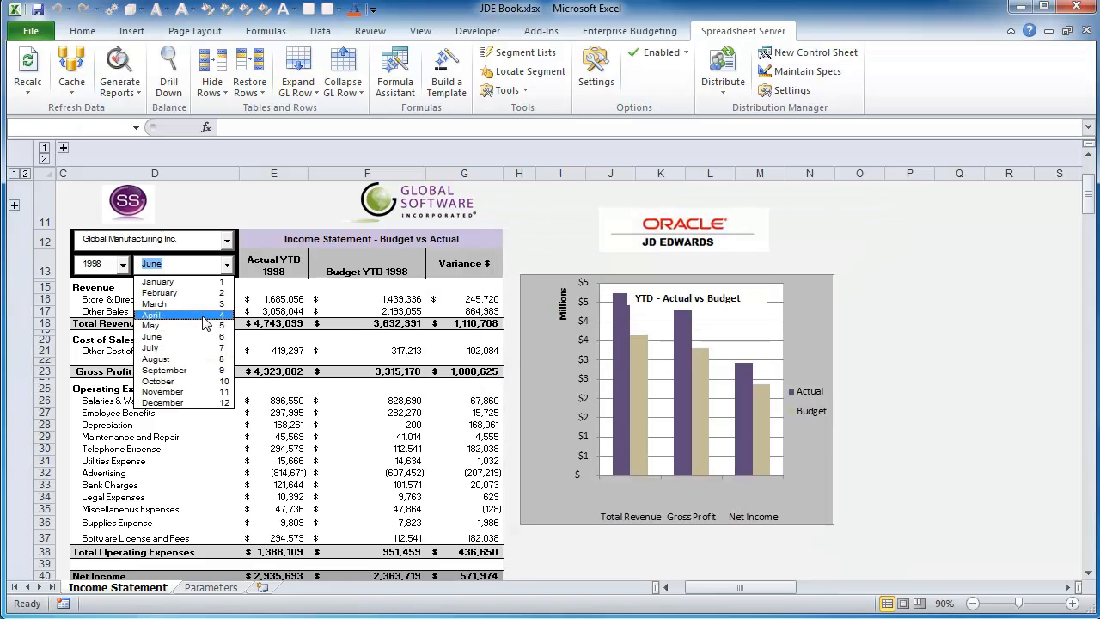
pyautogui.click(151, 336)
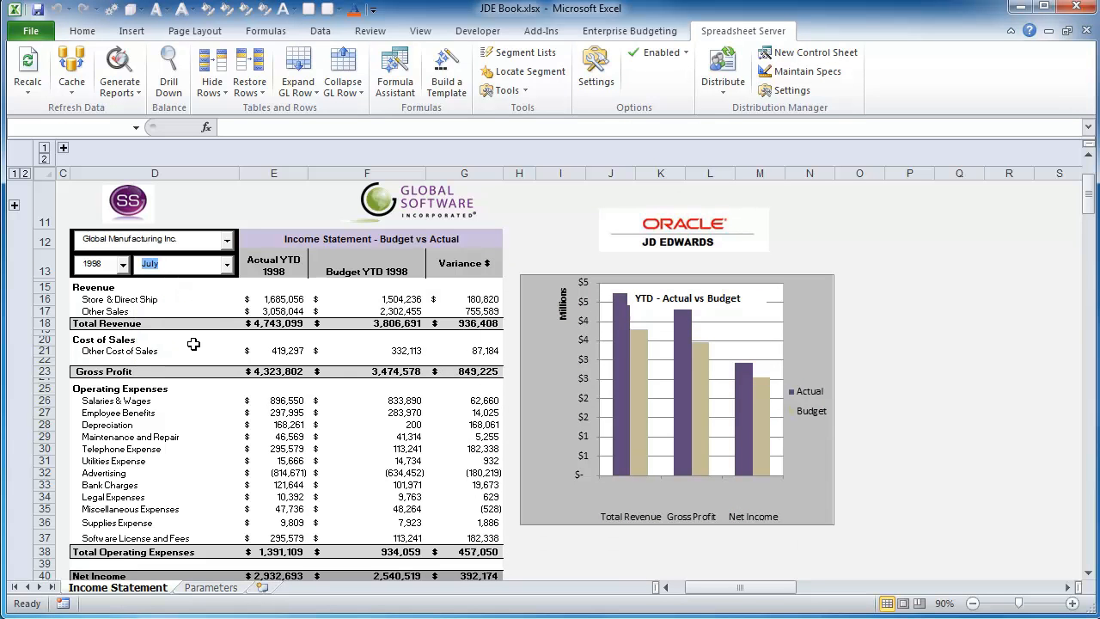
pyautogui.moveTo(270, 598)
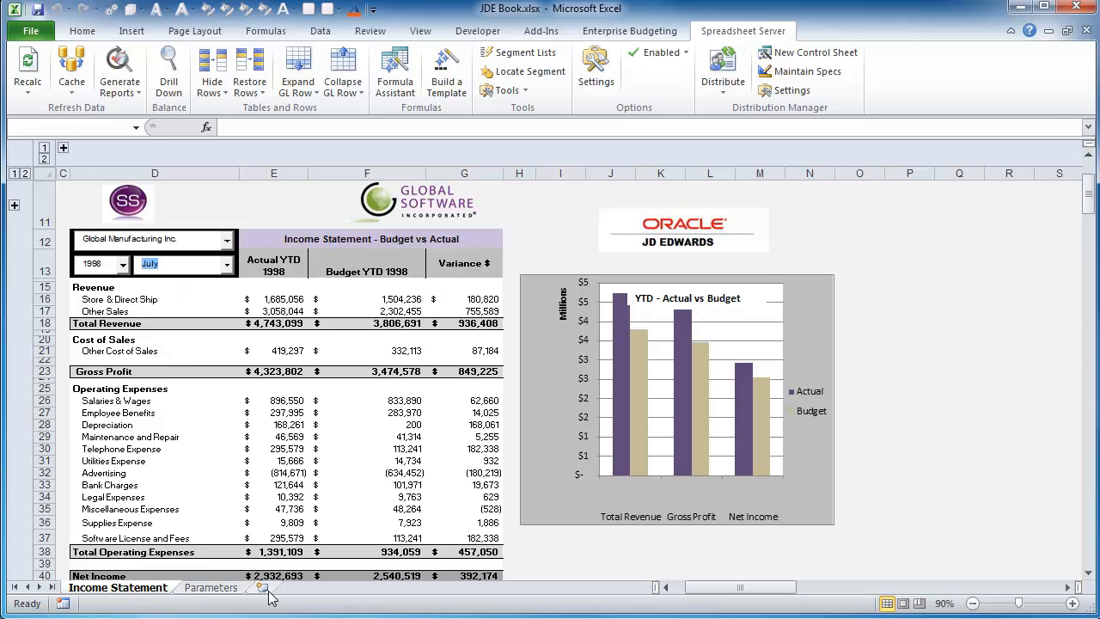
# Add blank worksheet Sheet5 and open the Build a Template form for a GL Value formula.
pyautogui.click(262, 586)
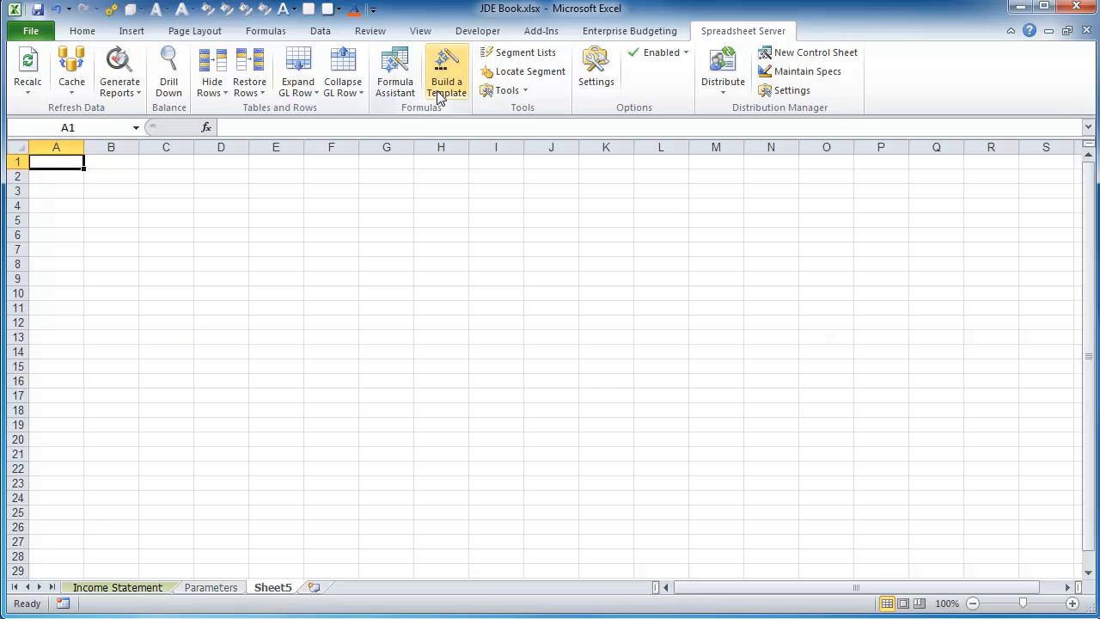
pyautogui.click(446, 73)
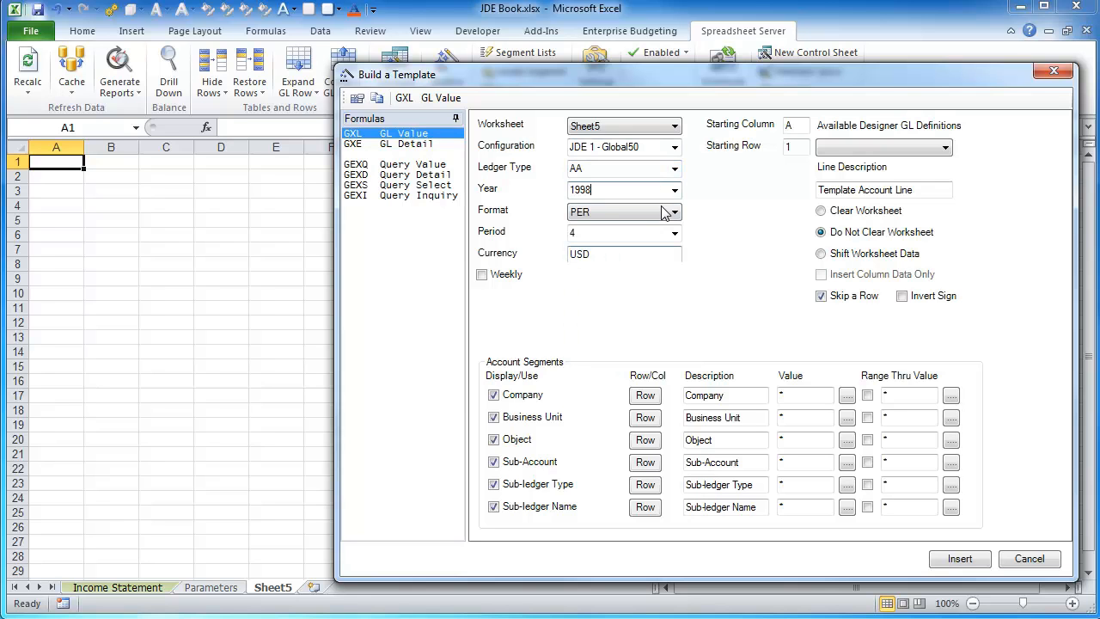
# Insert a GL value template for currency ***, company 00001, object 5010, with Company and Name as columns.
pyautogui.click(675, 232)
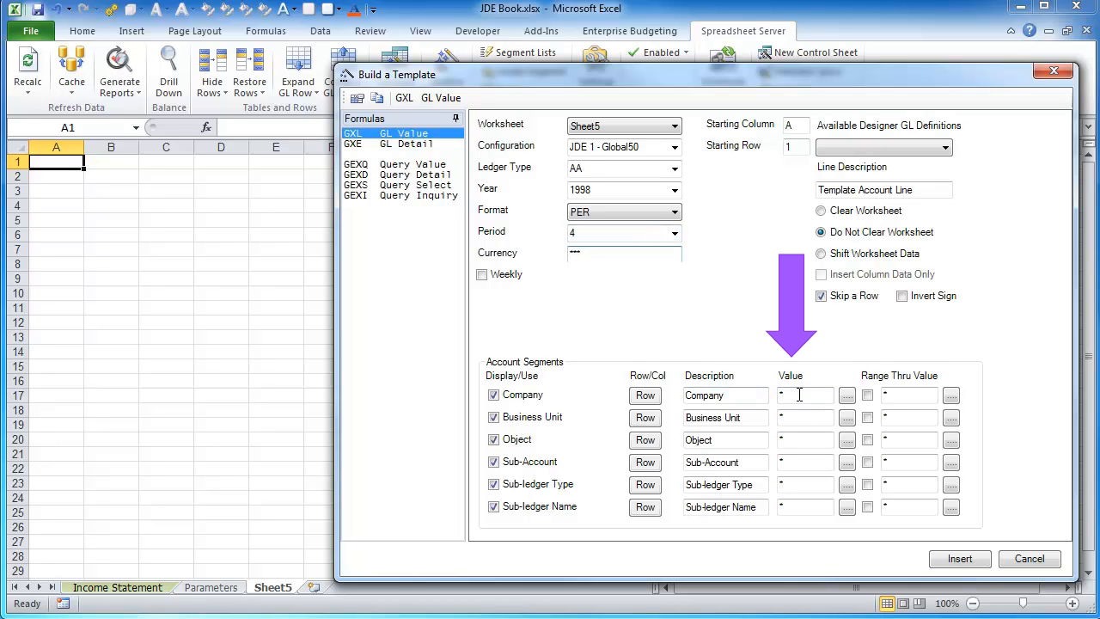
pyautogui.write('00001')
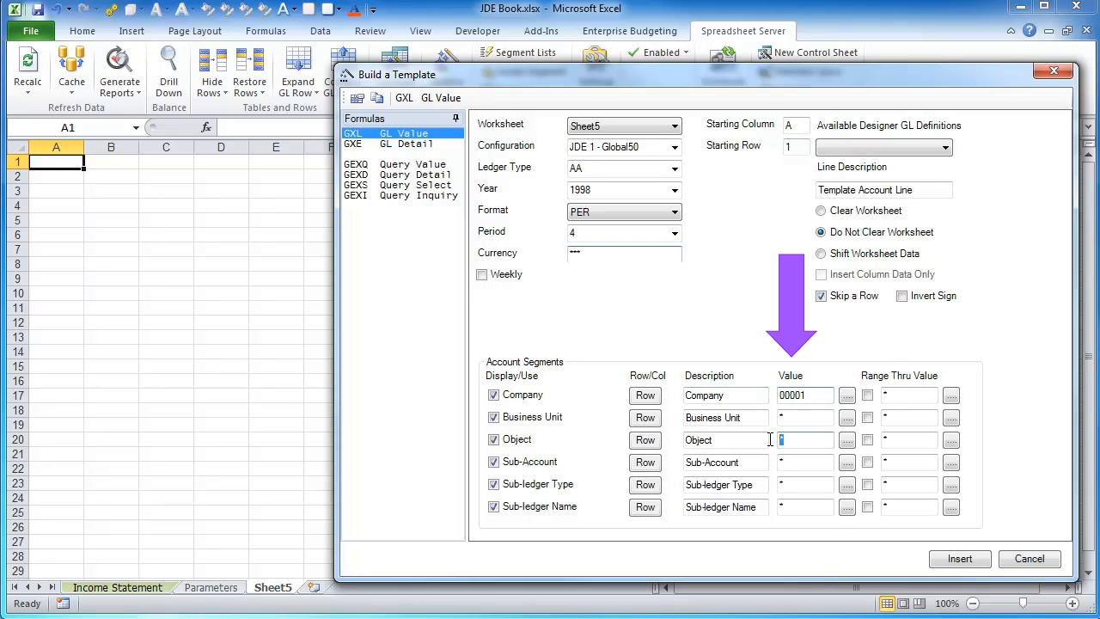
pyautogui.write('5010')
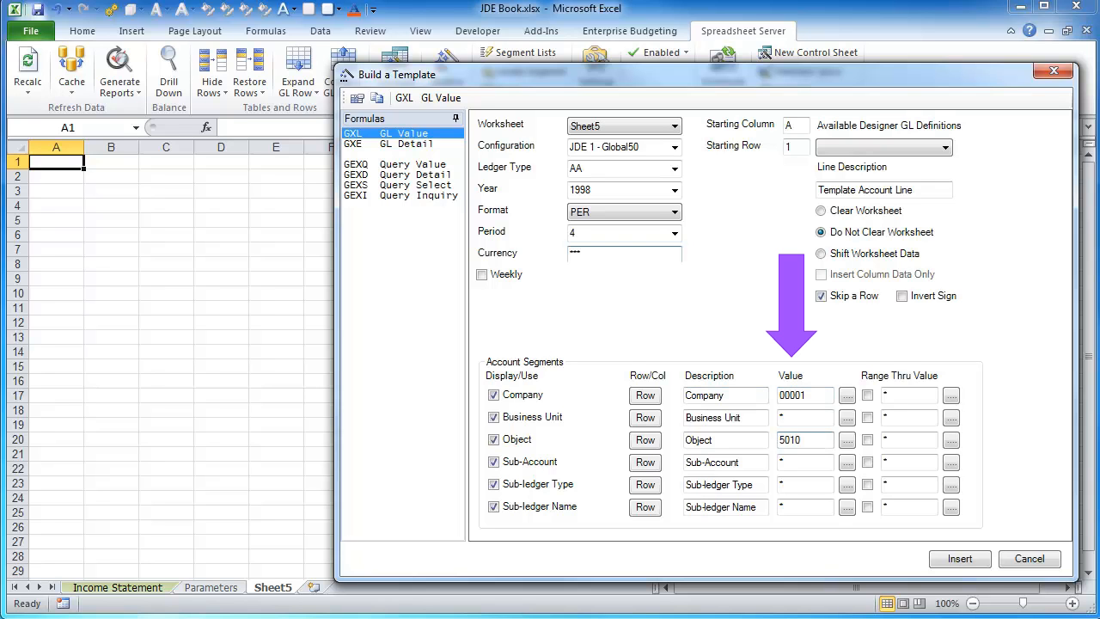
pyautogui.click(645, 417)
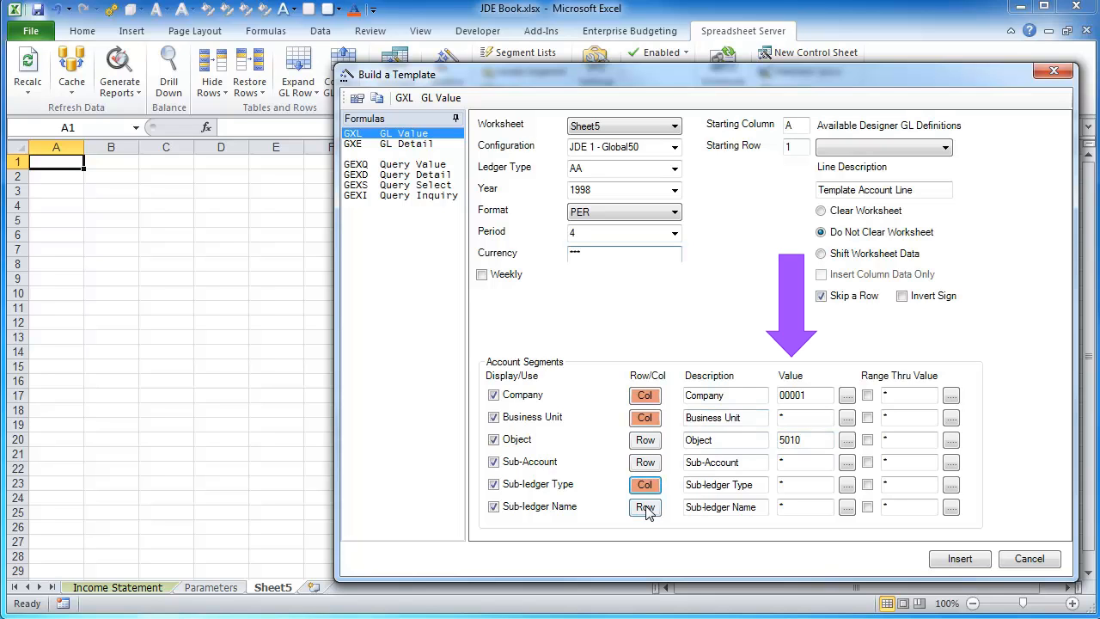
pyautogui.click(644, 507)
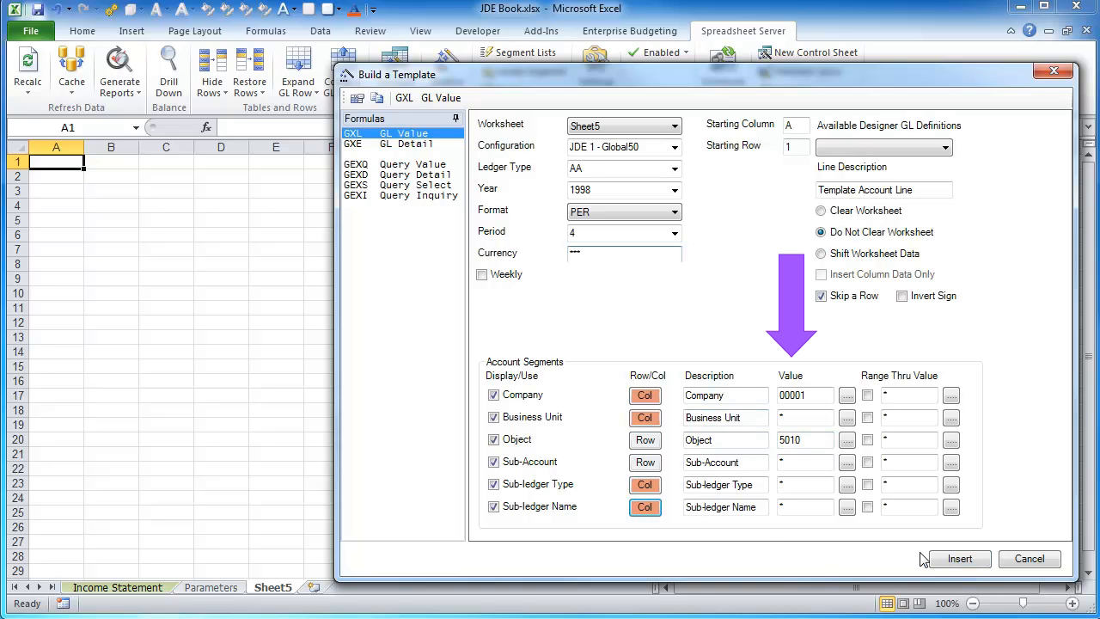
pyautogui.click(958, 559)
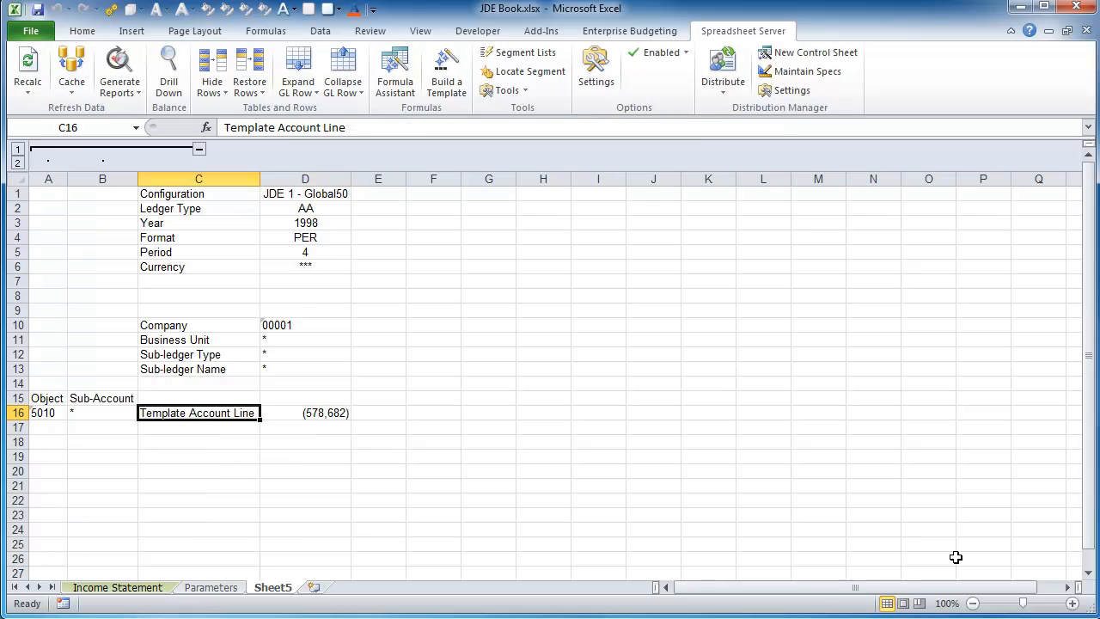
pyautogui.moveTo(209, 414)
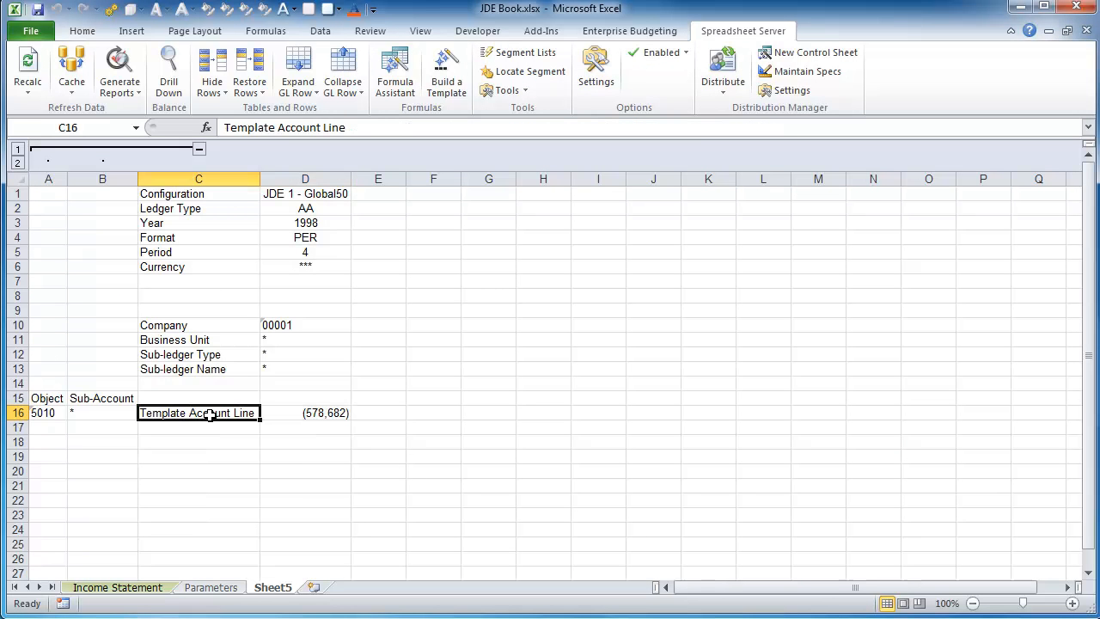
# Clear the template account line description in C16.
pyautogui.press('Delete')
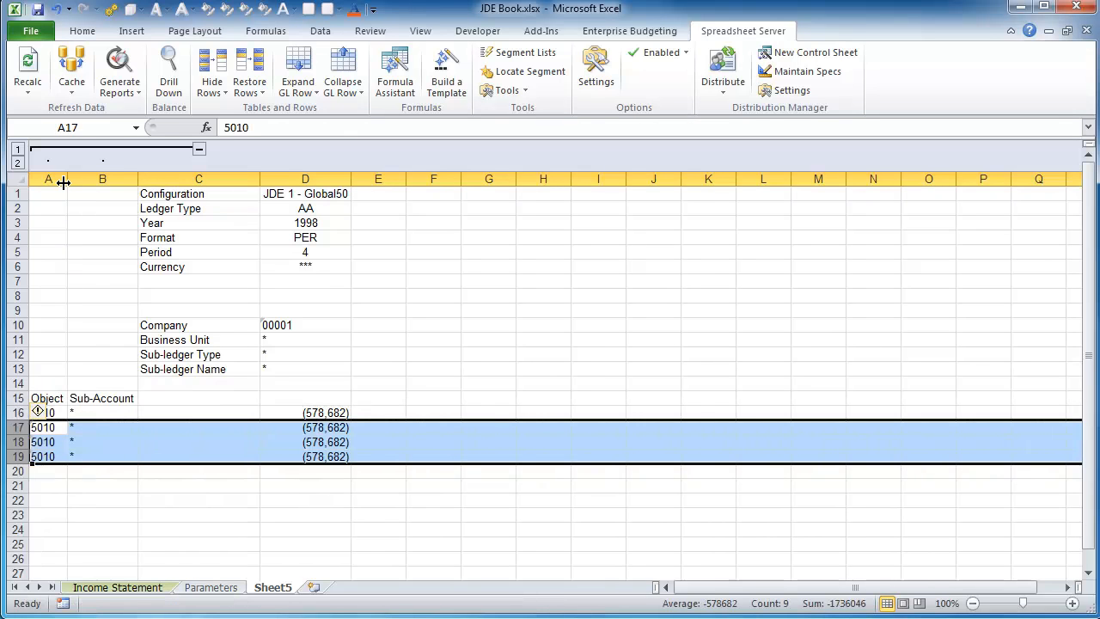
pyautogui.moveTo(63, 179); pyautogui.dragTo(77, 178)
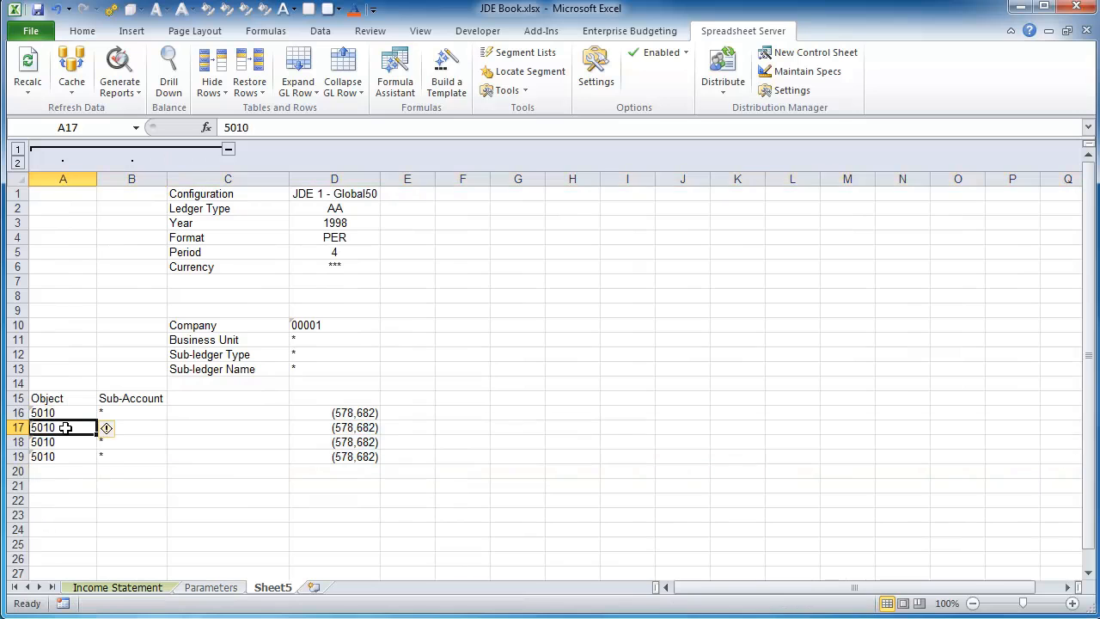
pyautogui.write('6000.6999')
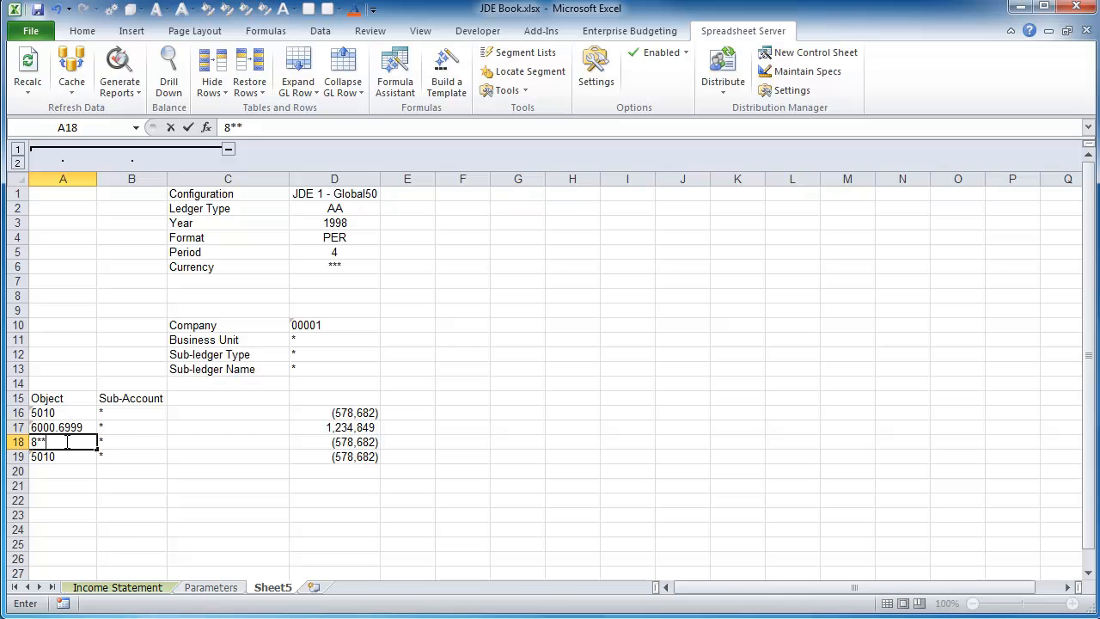
pyautogui.press('Return')
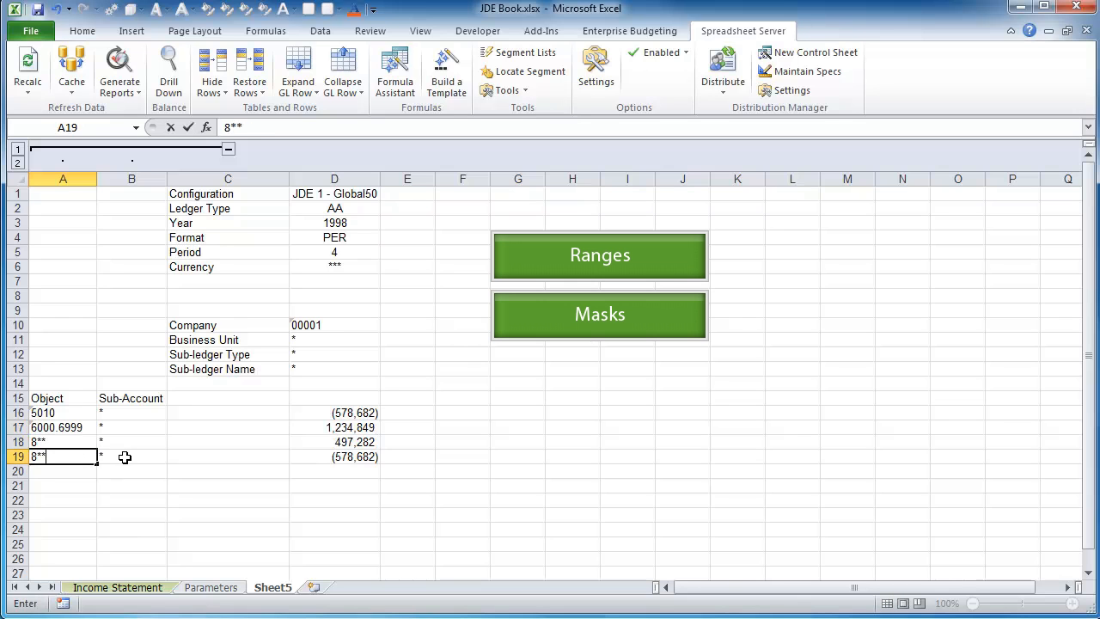
pyautogui.write('@')
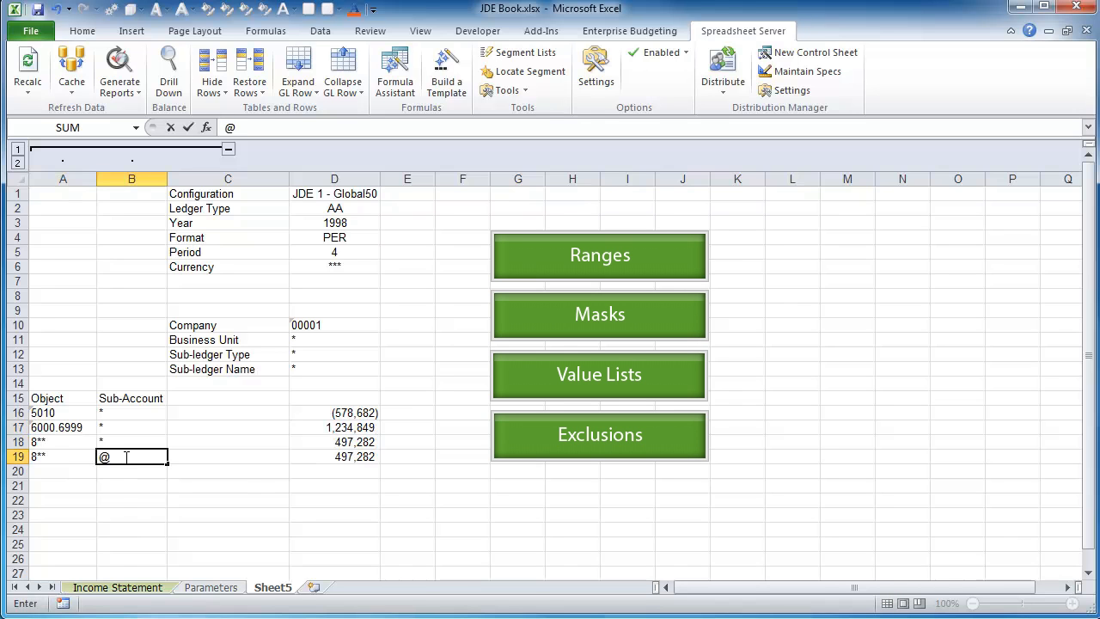
pyautogui.write('GBUSER')
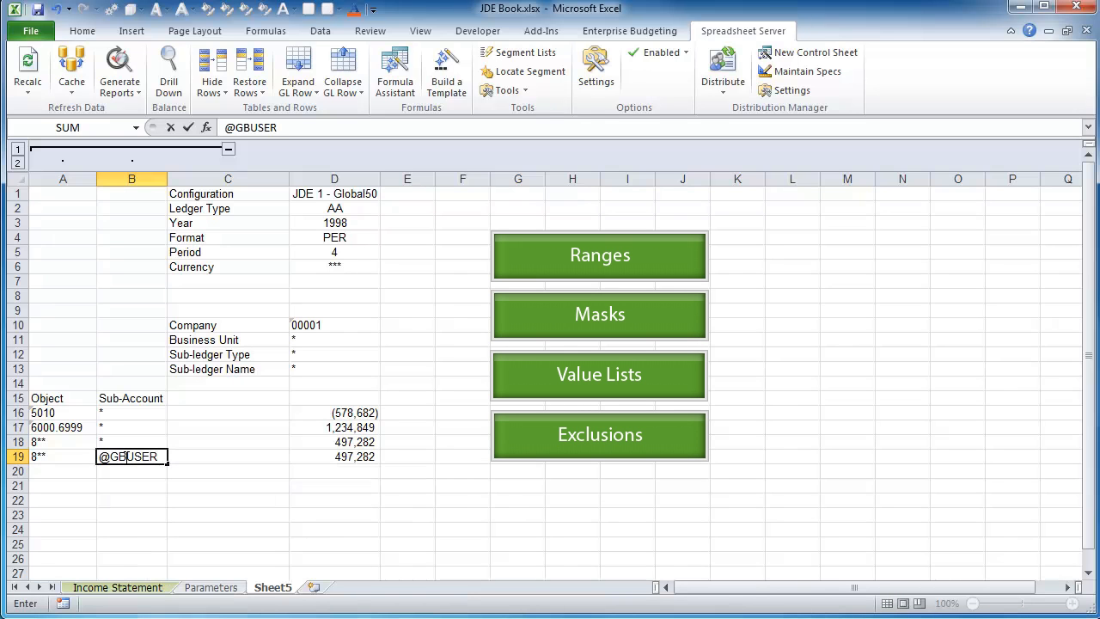
pyautogui.write(':DEMO')
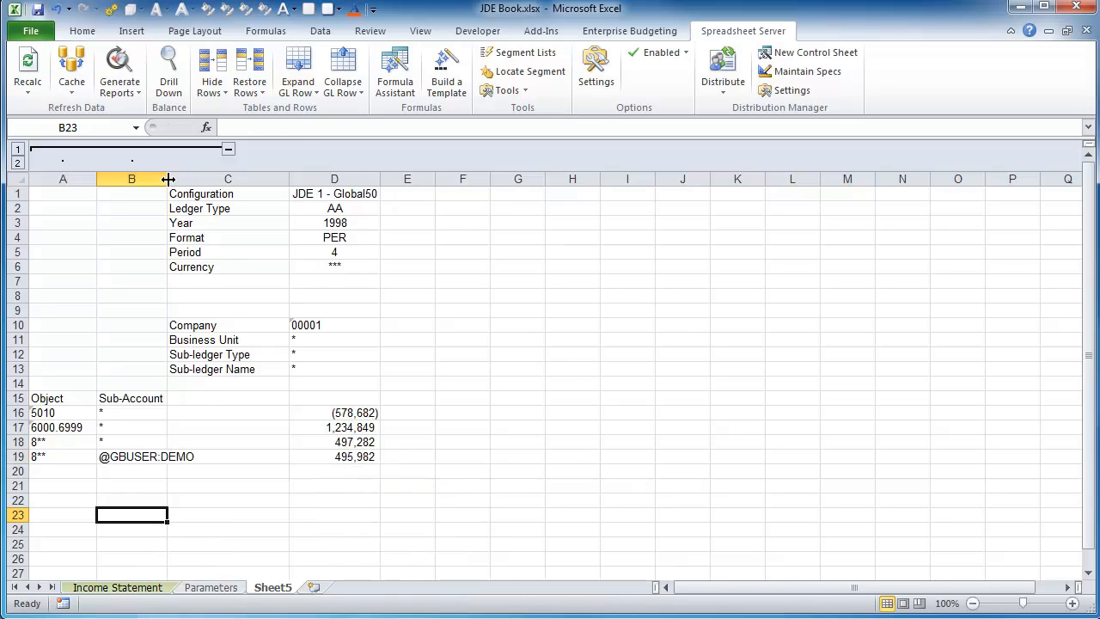
# Autofit column B, set column G to quarter 2, and move the pie chart right of the values.
pyautogui.click(372, 179)
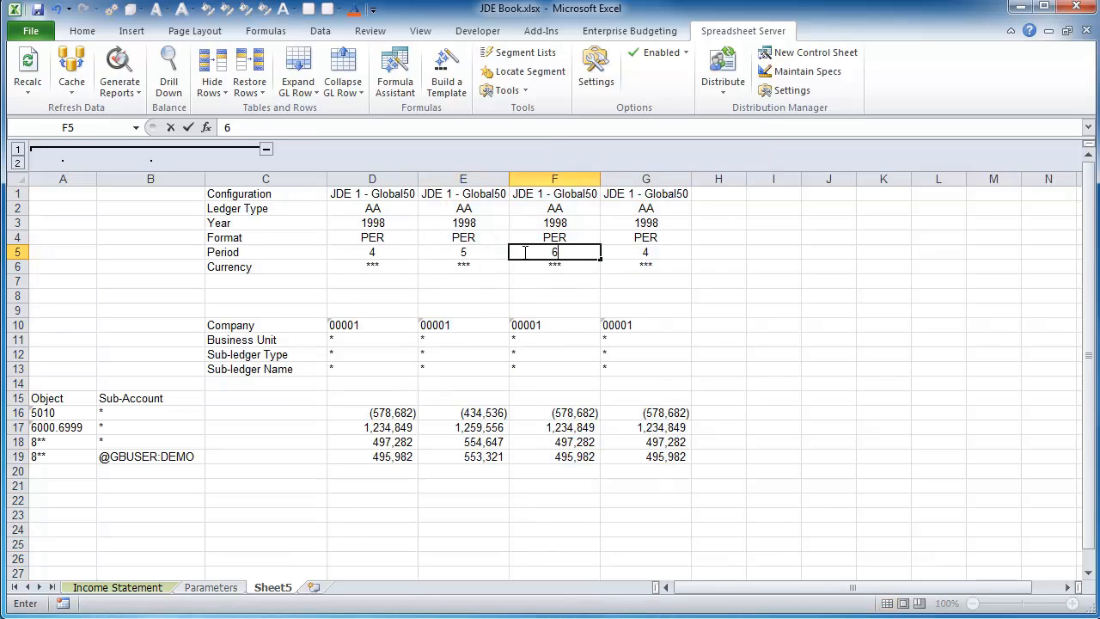
pyautogui.click(699, 238)
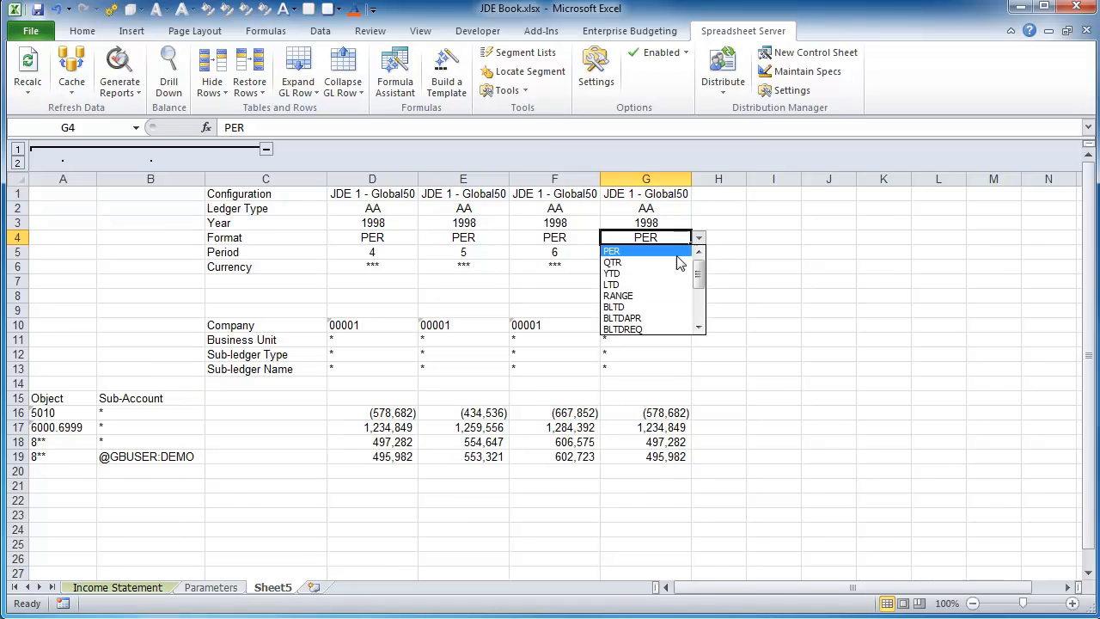
pyautogui.click(611, 262)
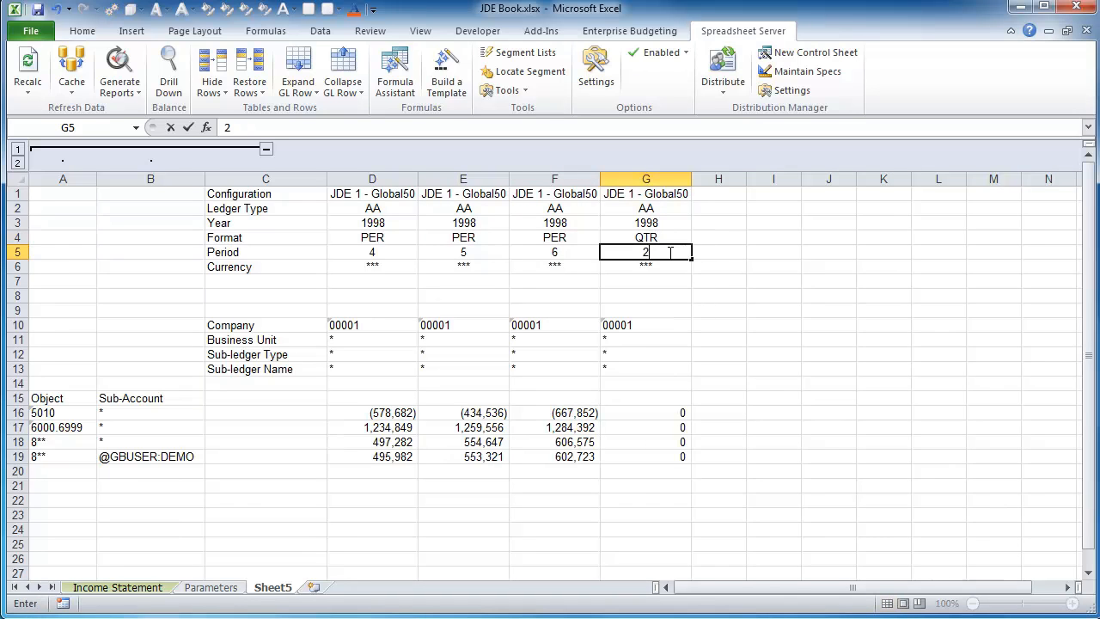
pyautogui.press('Return')
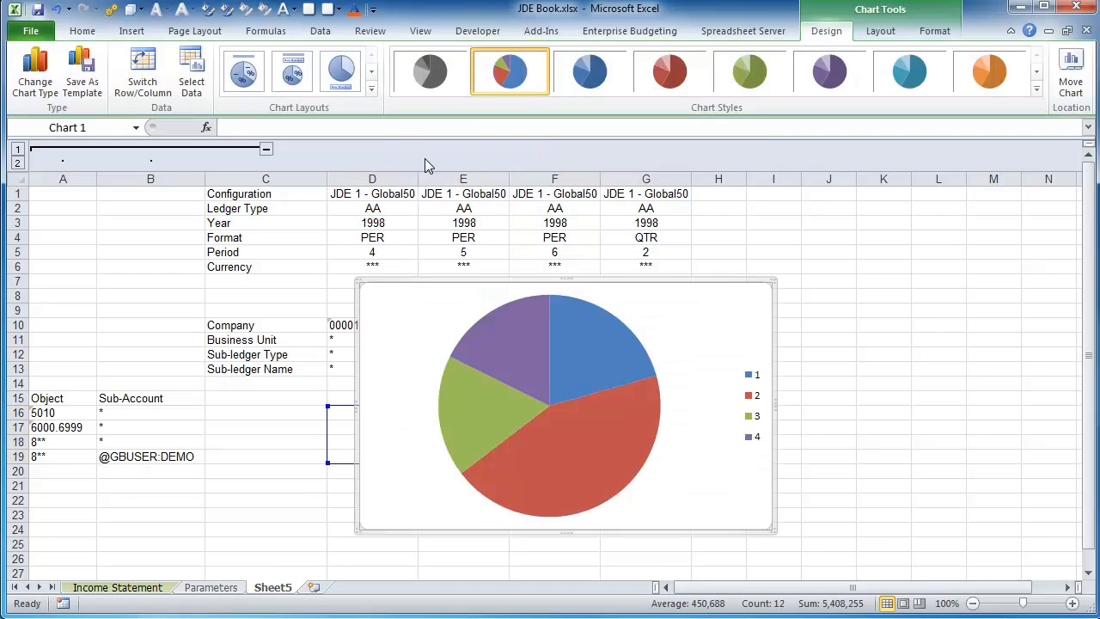
pyautogui.moveTo(565, 404); pyautogui.dragTo(902, 408)
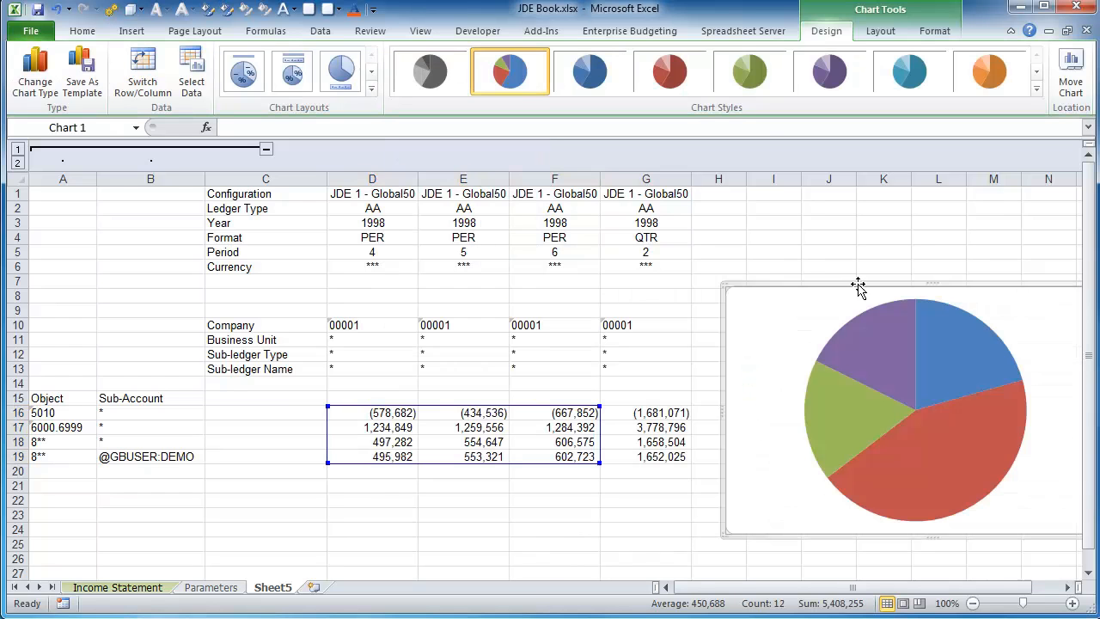